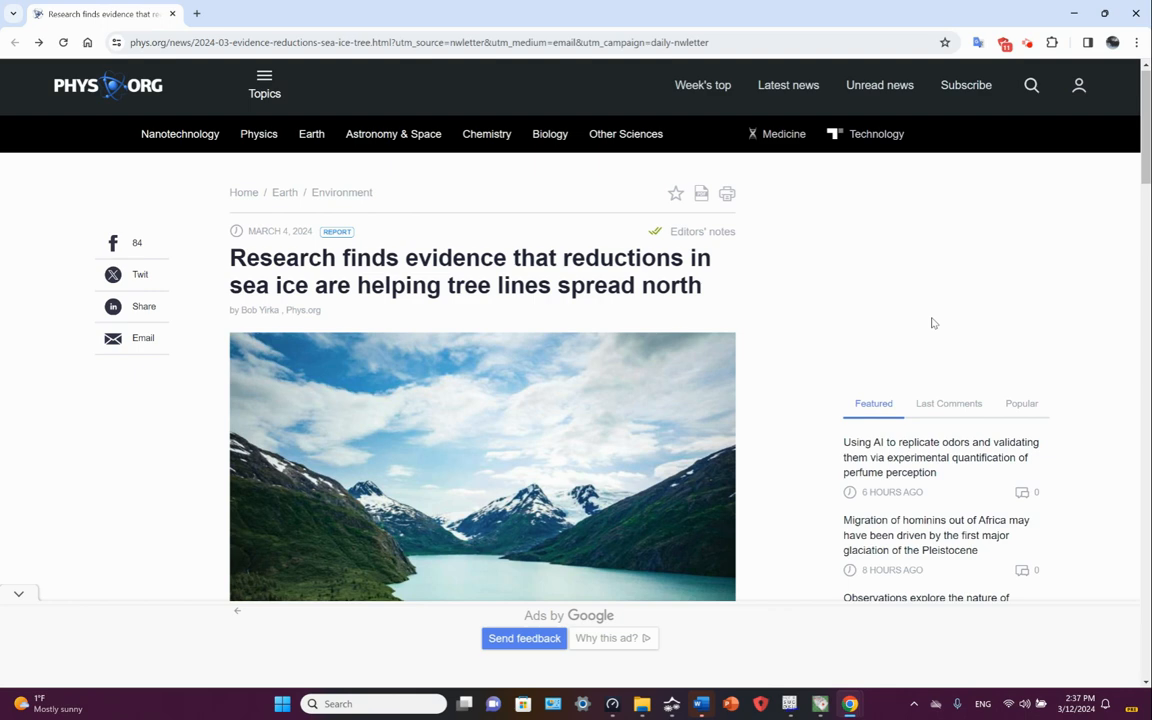
mouse_move(1145, 151)
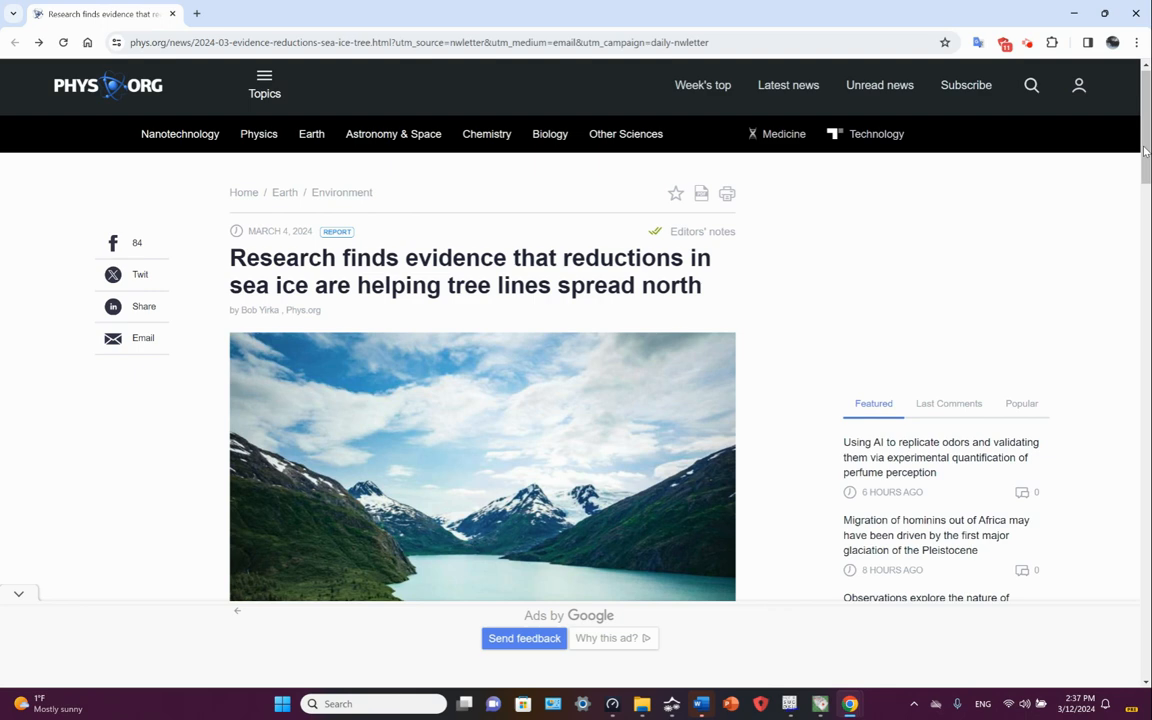
Scroll the sea-ice article down to show the full lead photo and opening paragraph
scroll(down, 3)
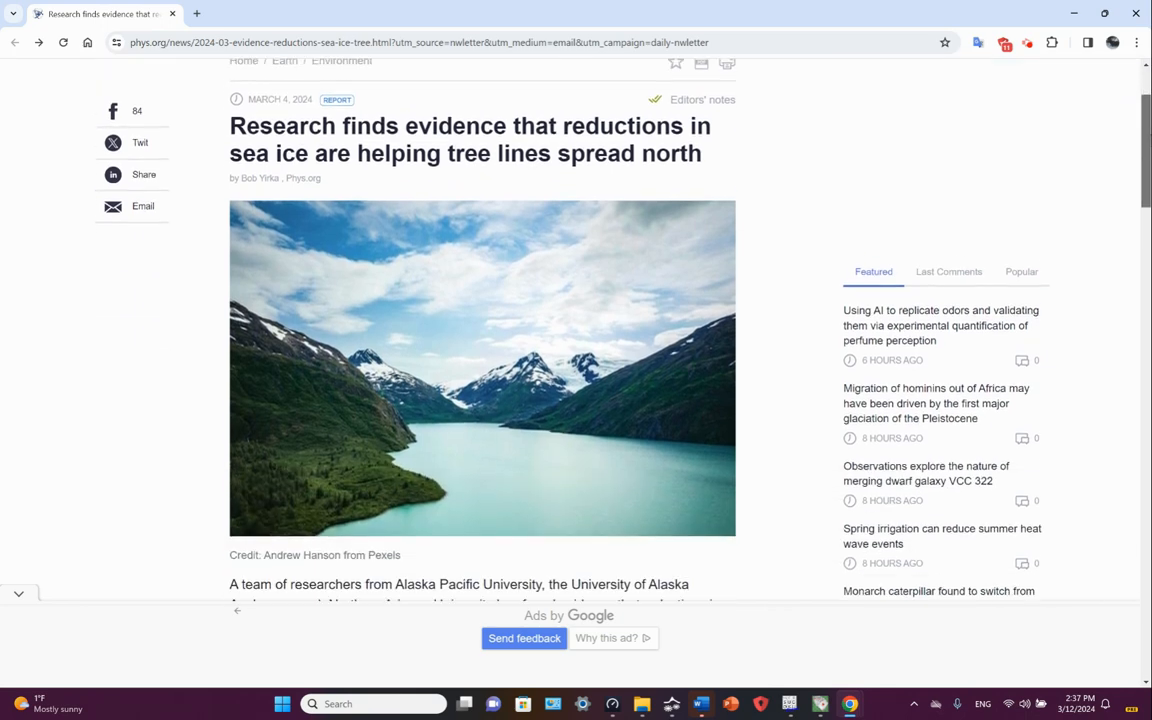
scroll(down, 3)
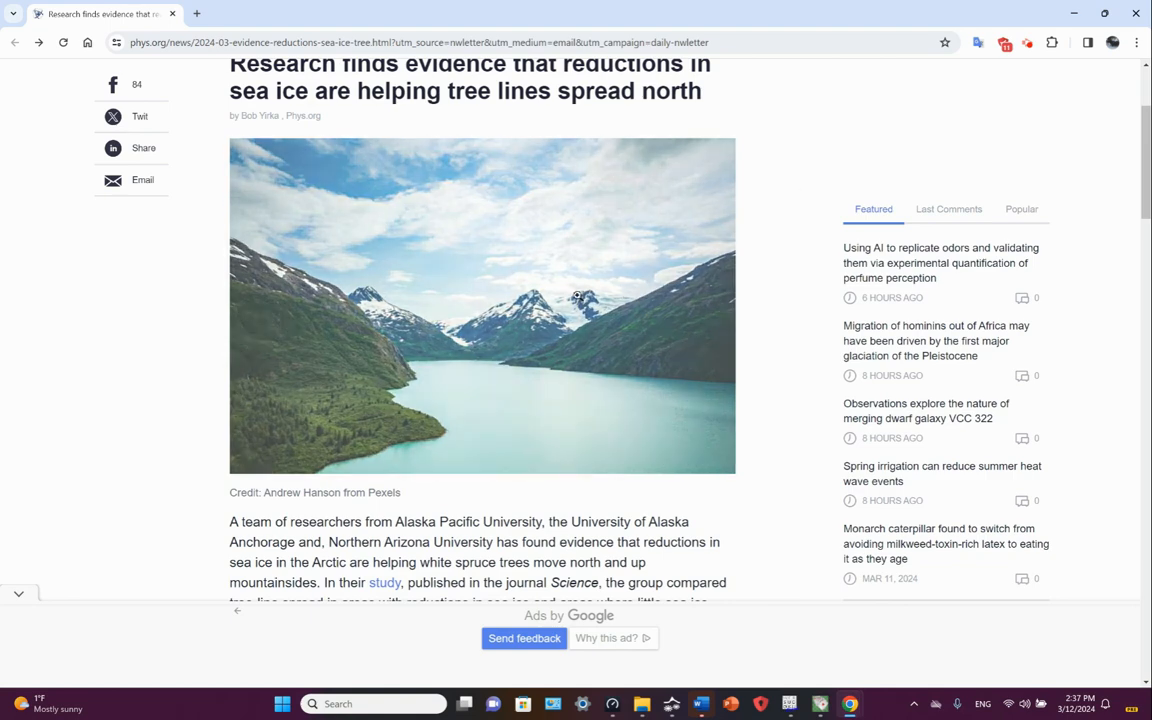
mouse_move(490, 393)
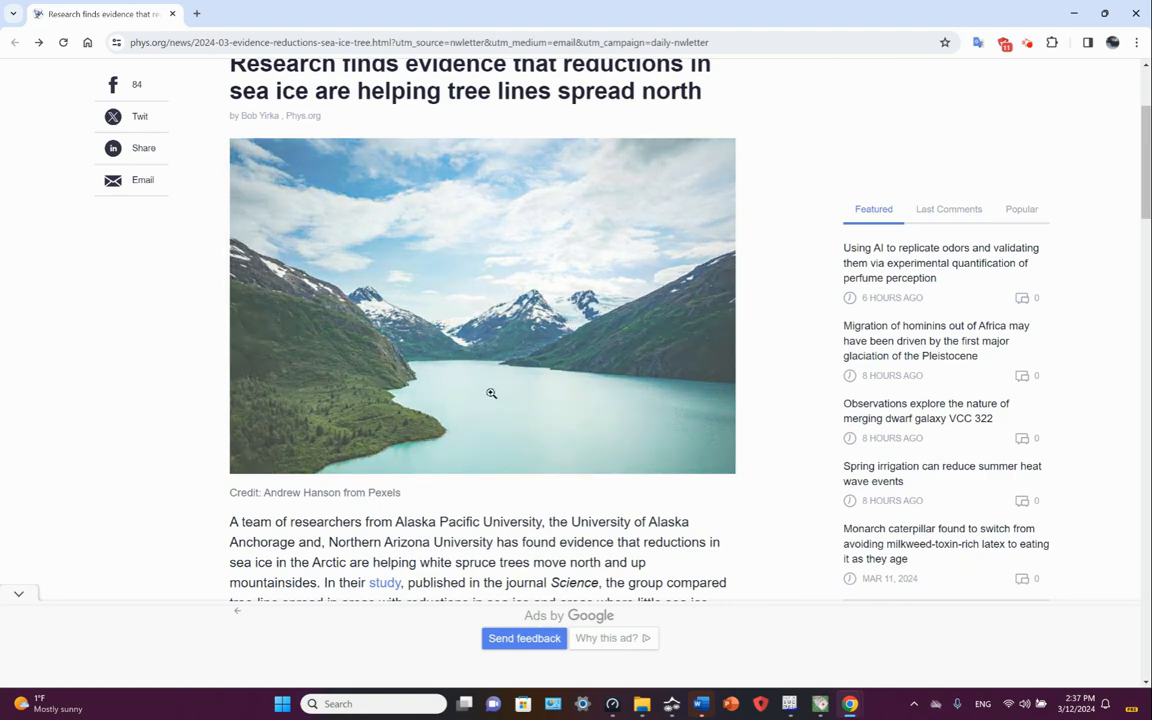
mouse_move(892, 114)
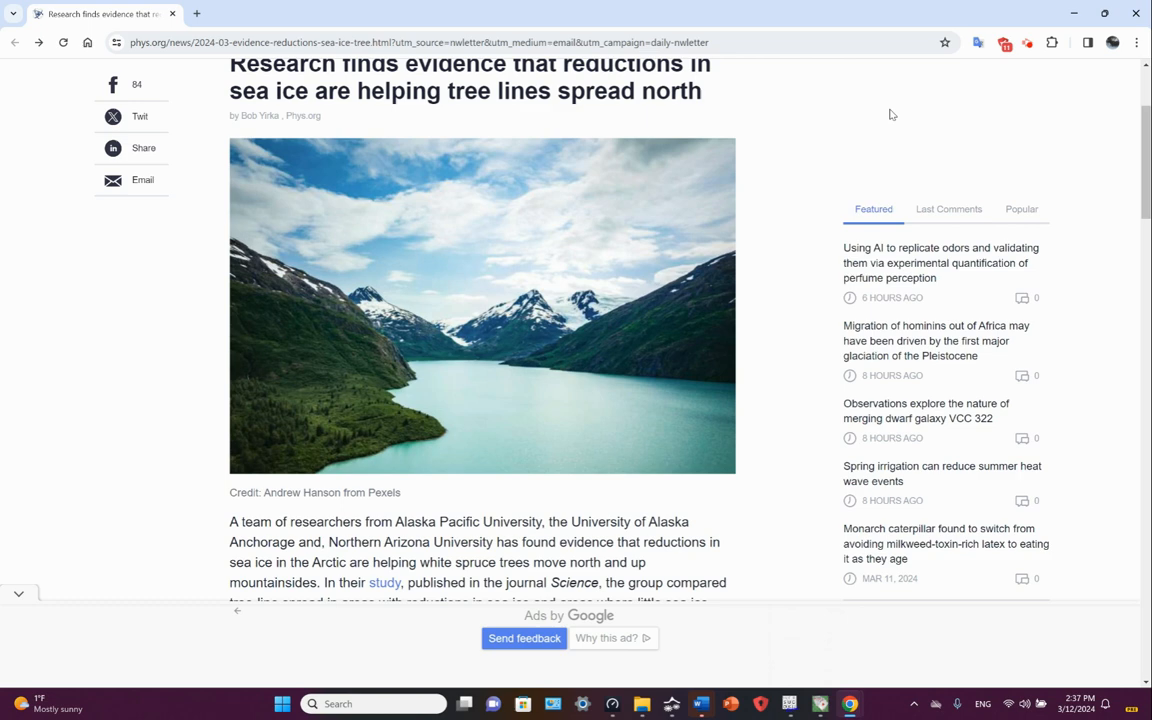
Scroll past the prior-research paragraph to the 'In this new study' findings on snow-sheltered spruce seedlings
scroll(down, 3)
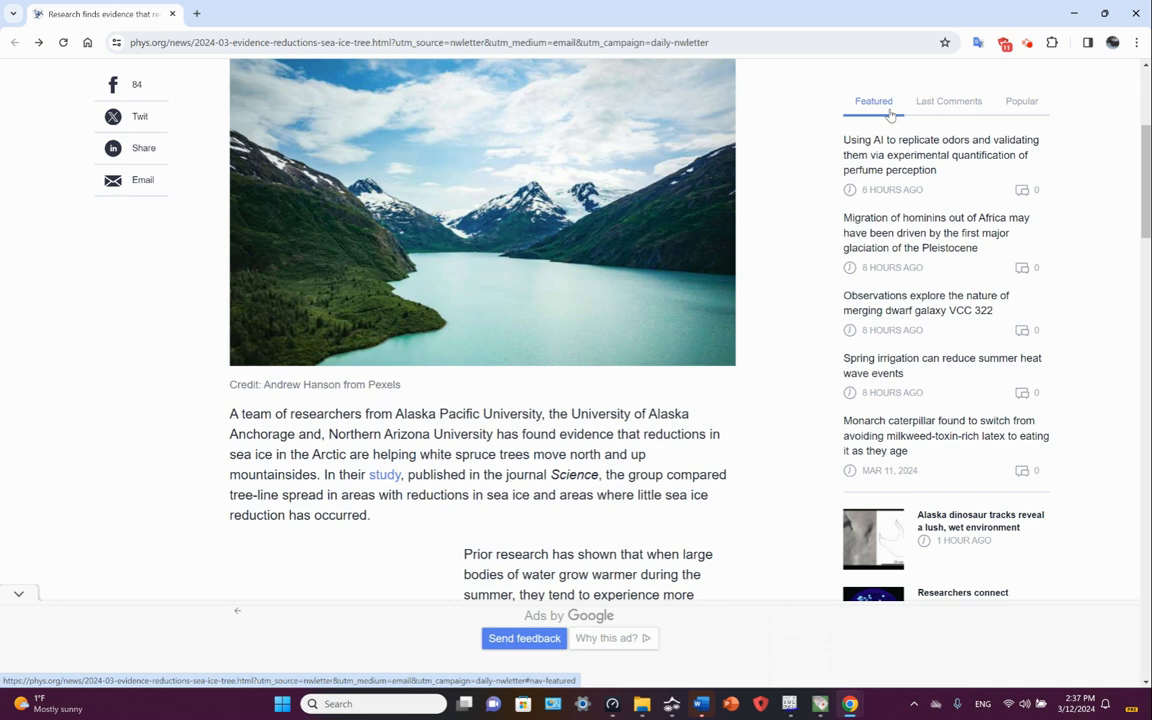
mouse_move(950, 128)
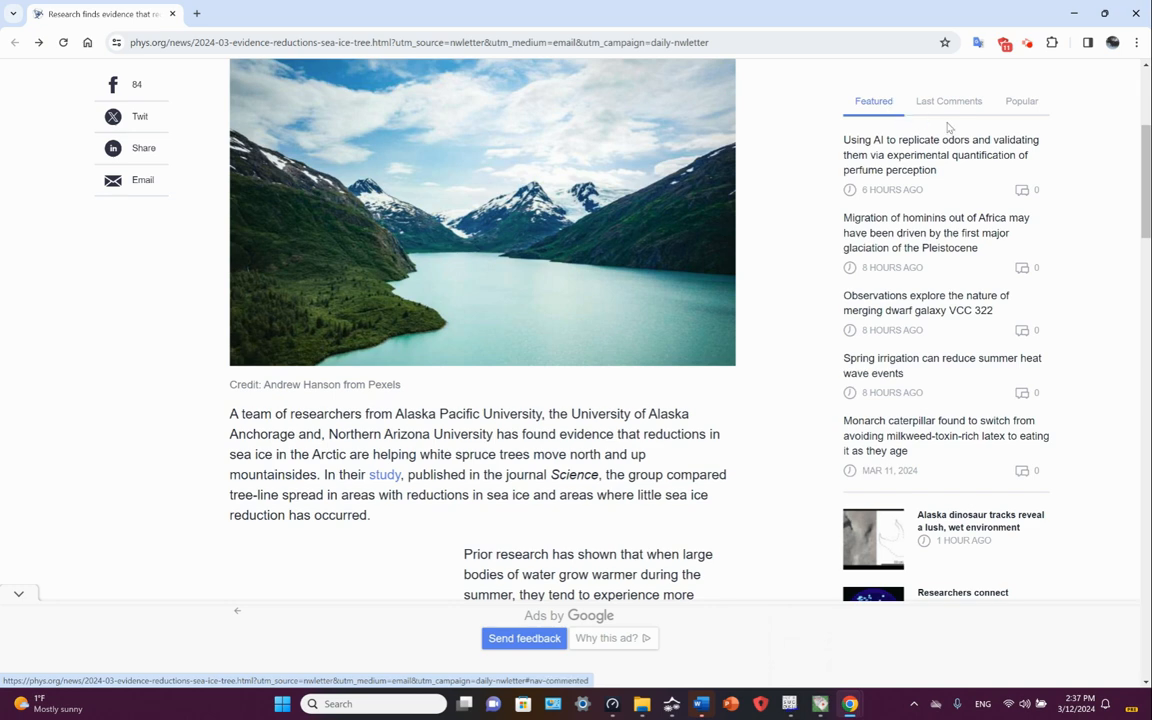
scroll(down, 3)
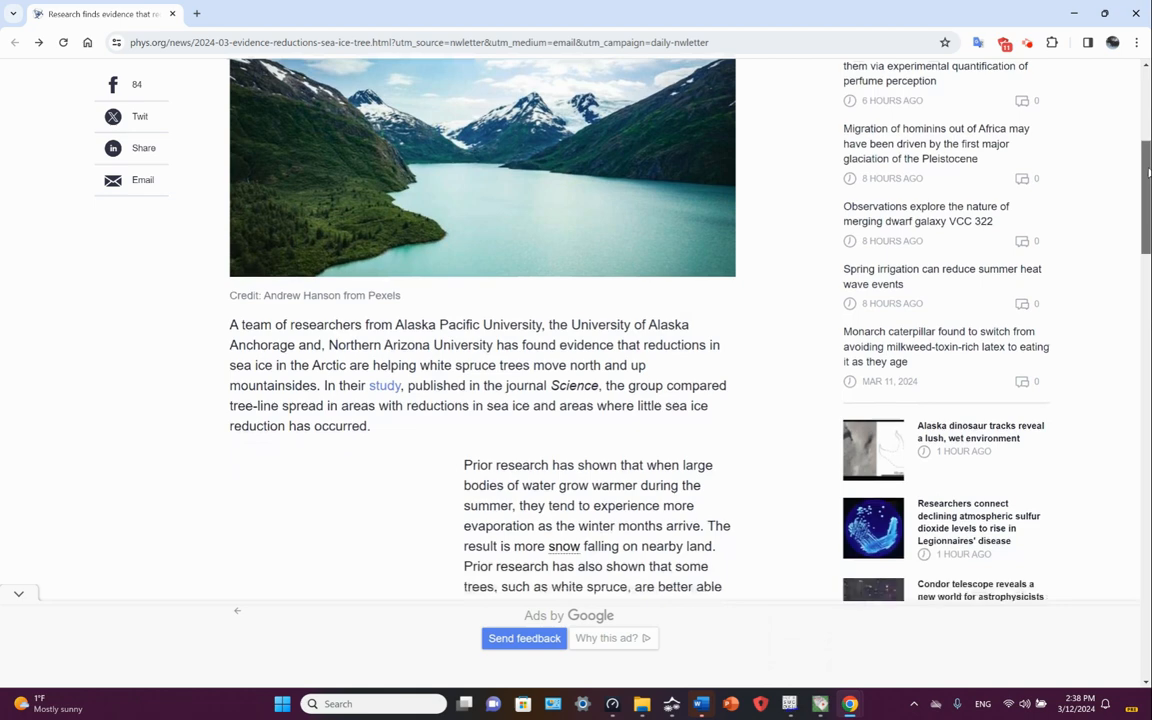
scroll(down, 3)
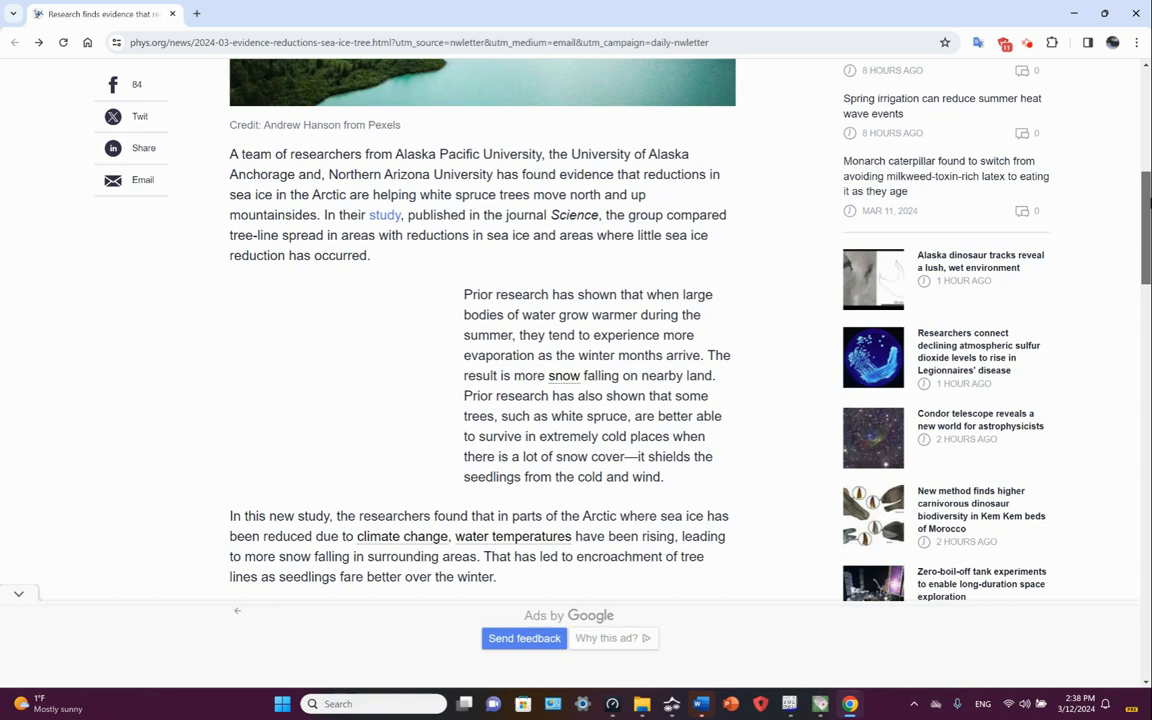
mouse_move(1128, 332)
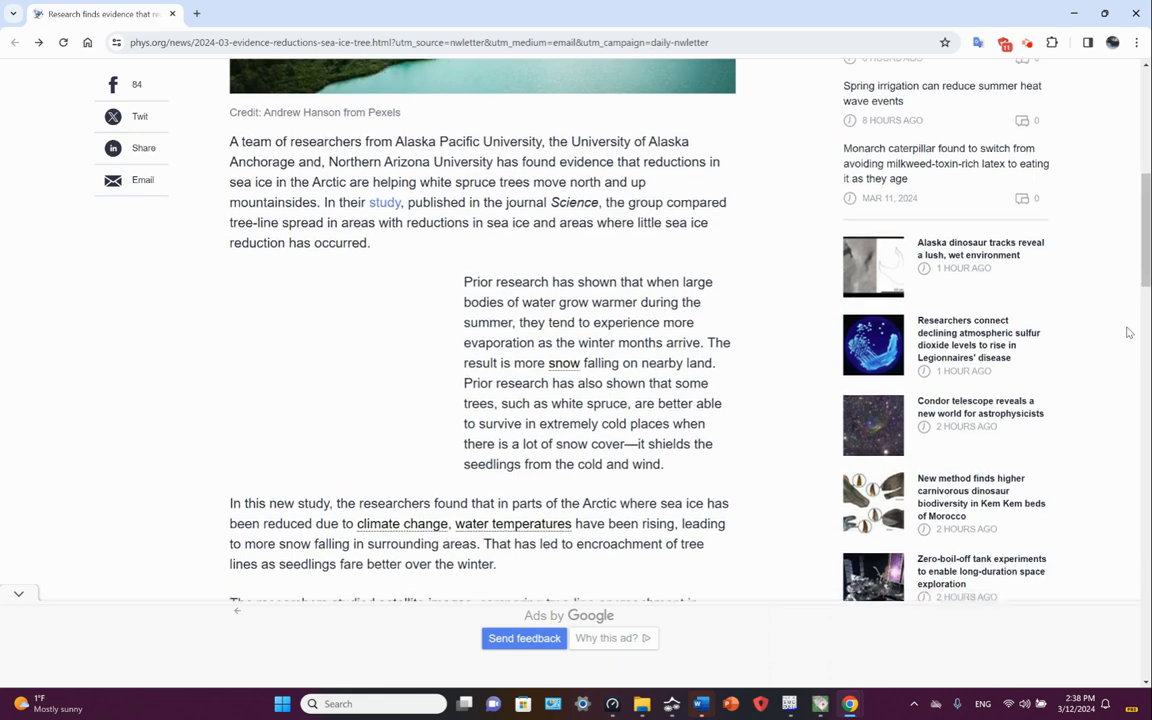
Scroll through the satellite-image, field-site and snow-insulation paragraphs to the Arctic warming conclusion
scroll(down, 3)
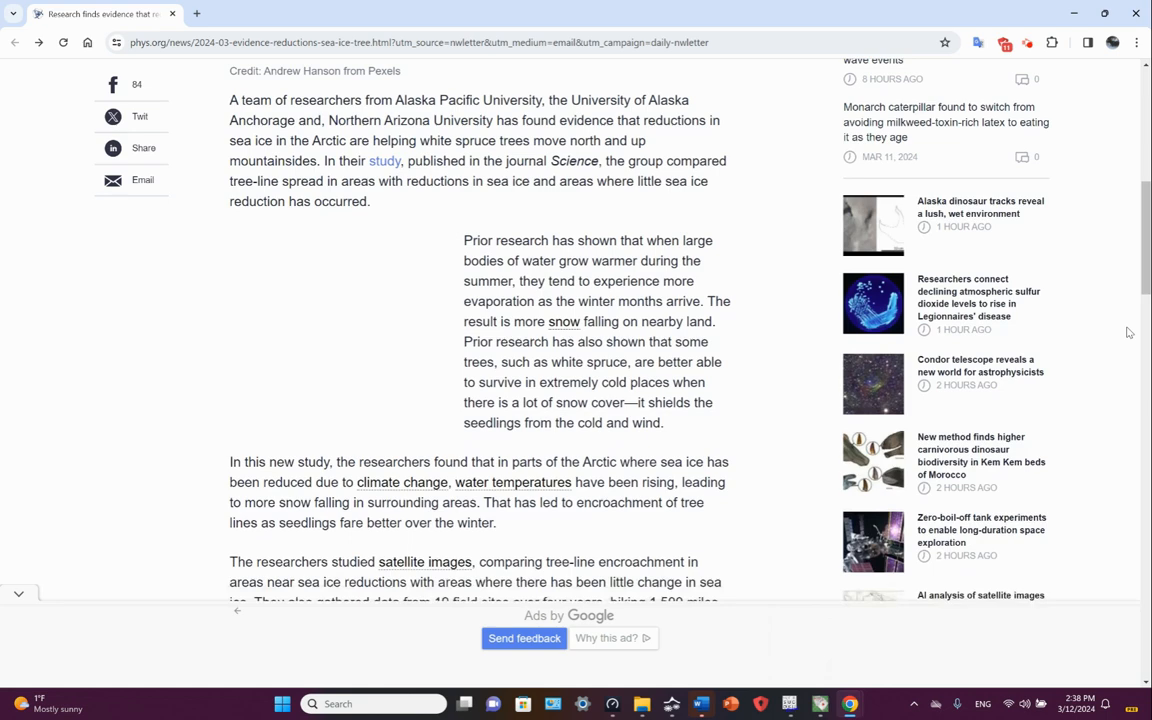
scroll(down, 3)
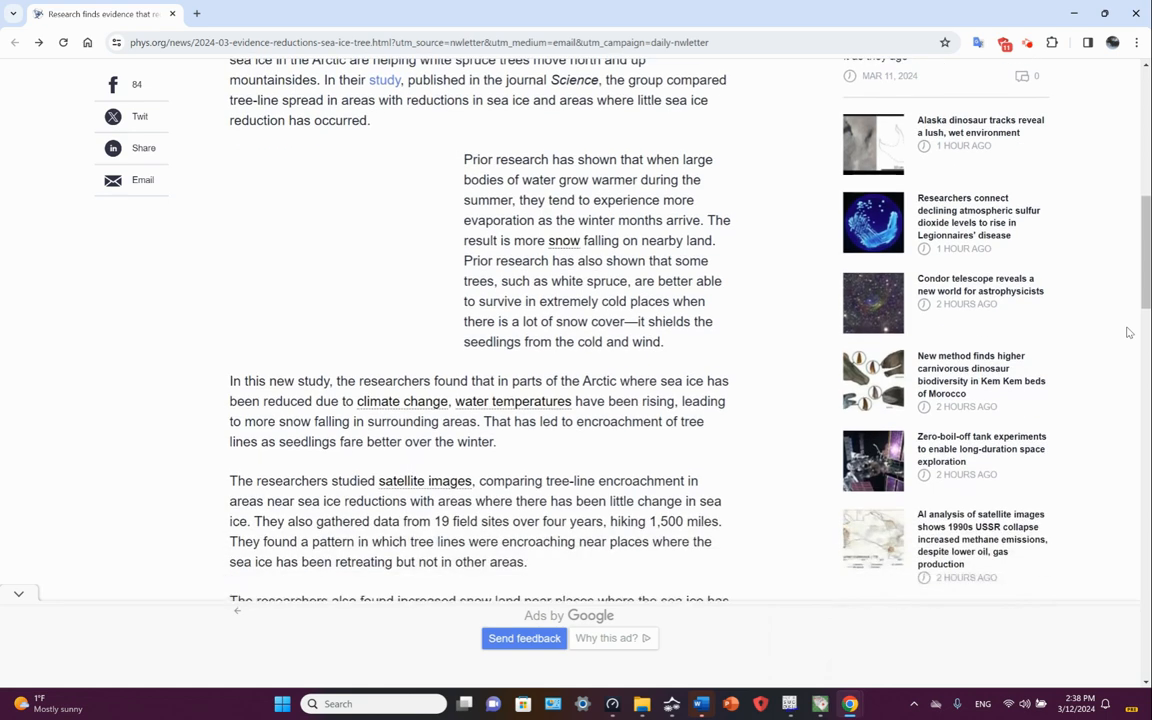
scroll(down, 3)
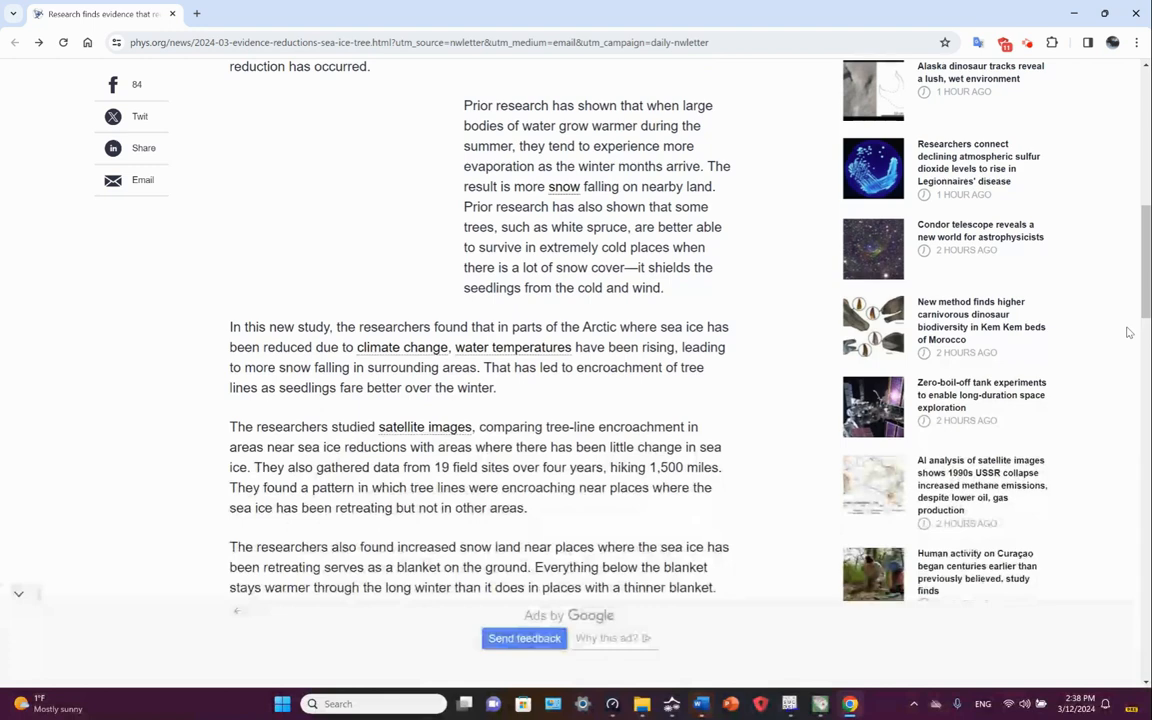
scroll(down, 3)
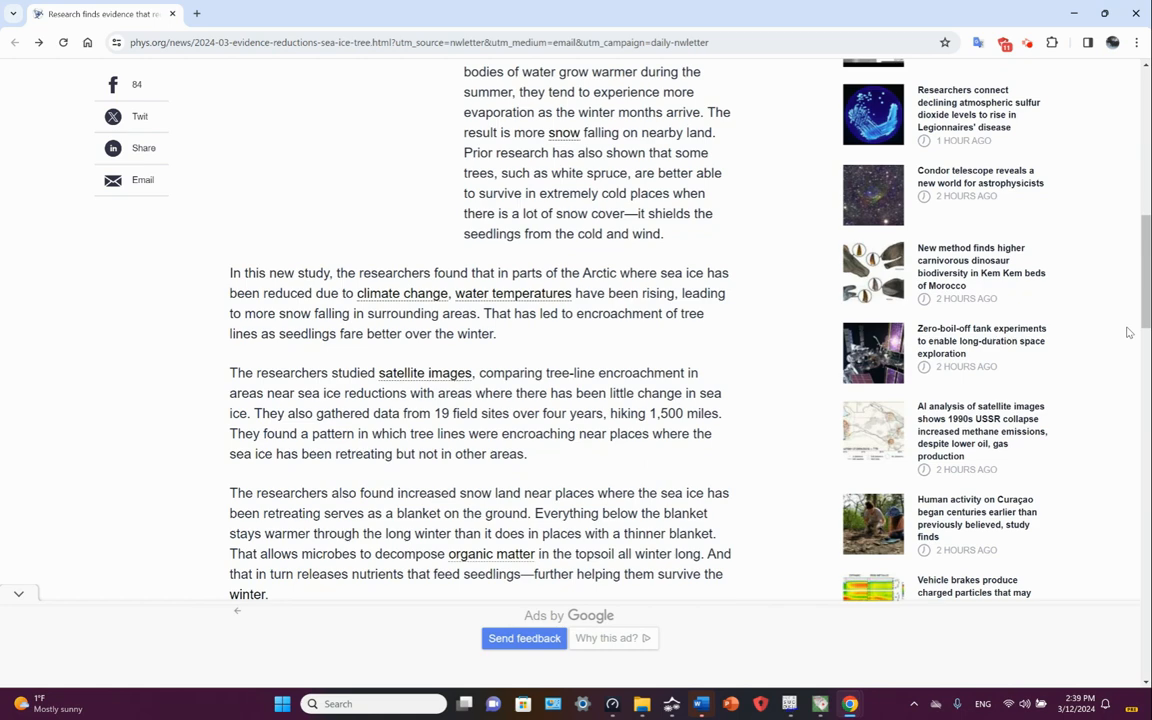
scroll(down, 3)
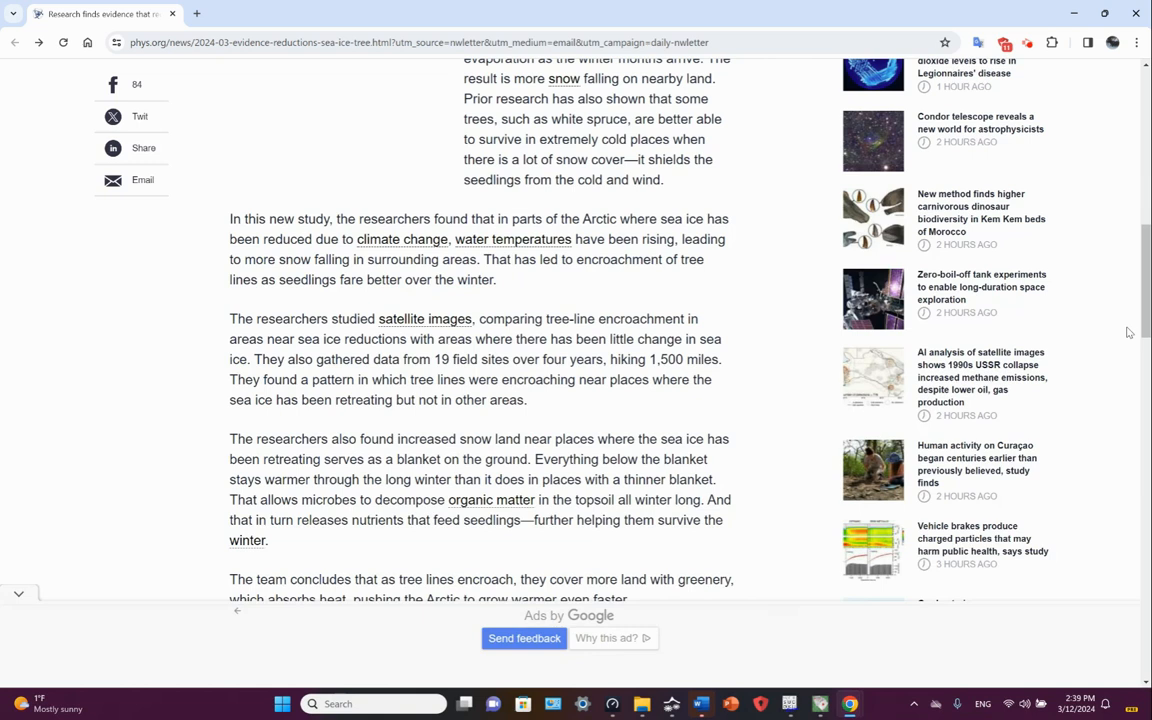
scroll(down, 3)
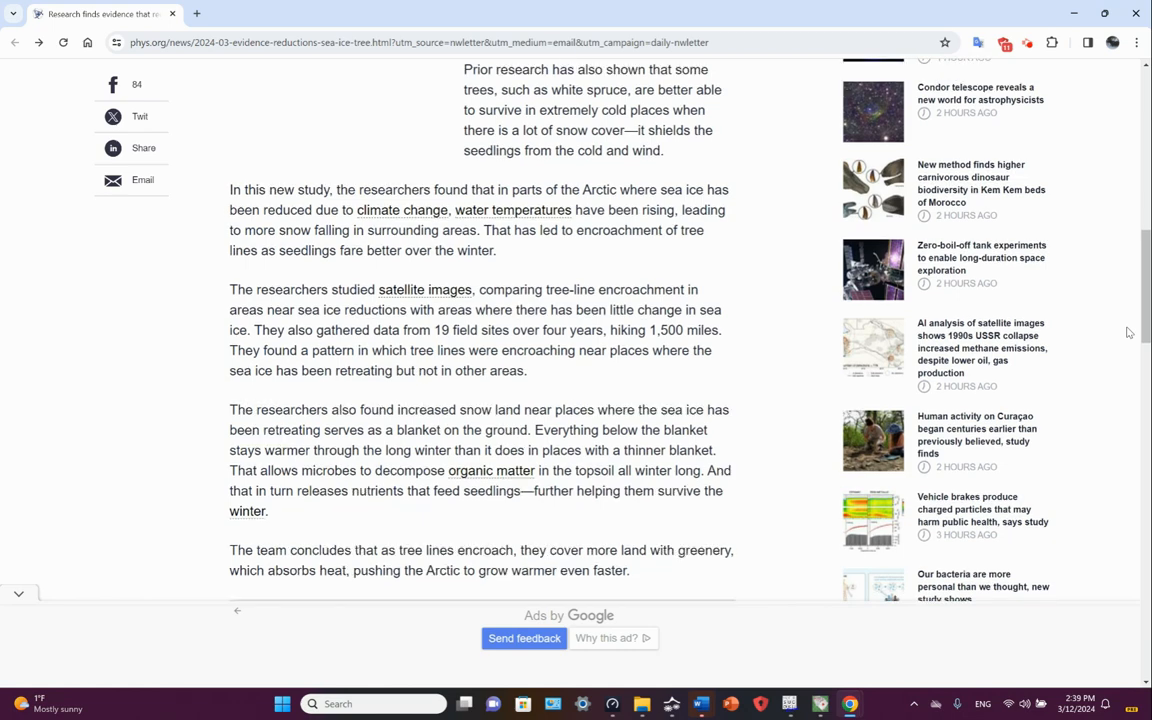
Bring the Science paper's More information citation into view; the page ends back at the headline
scroll(down, 3)
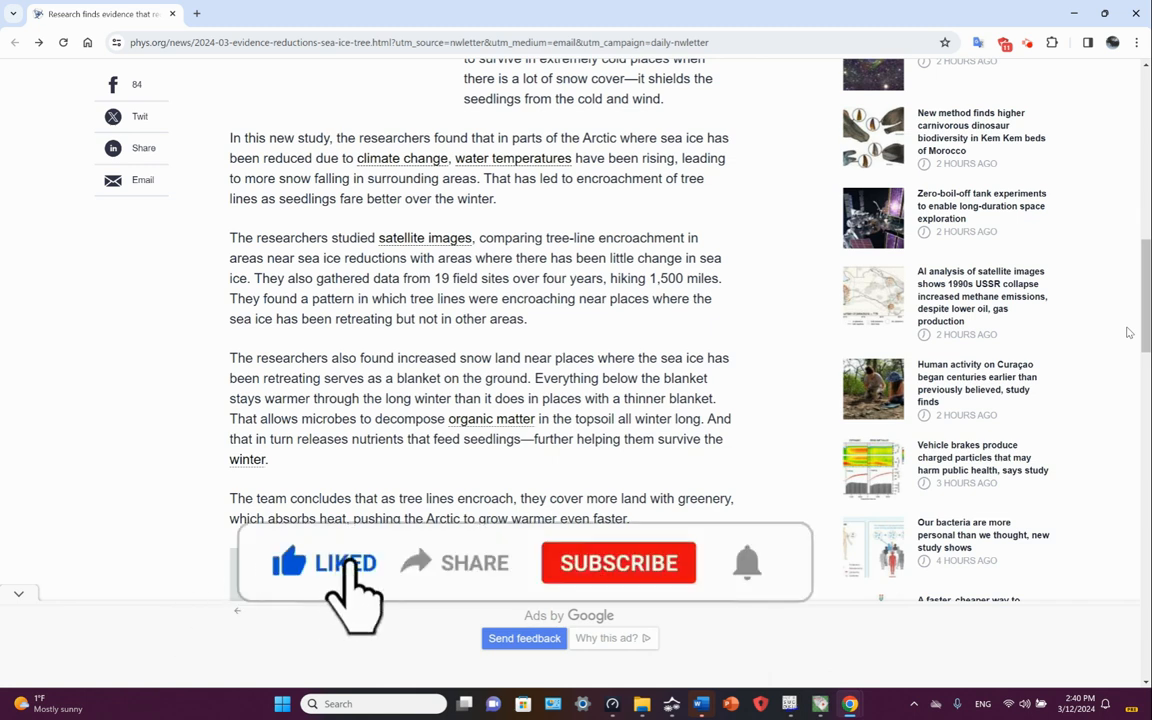
mouse_move(460, 590)
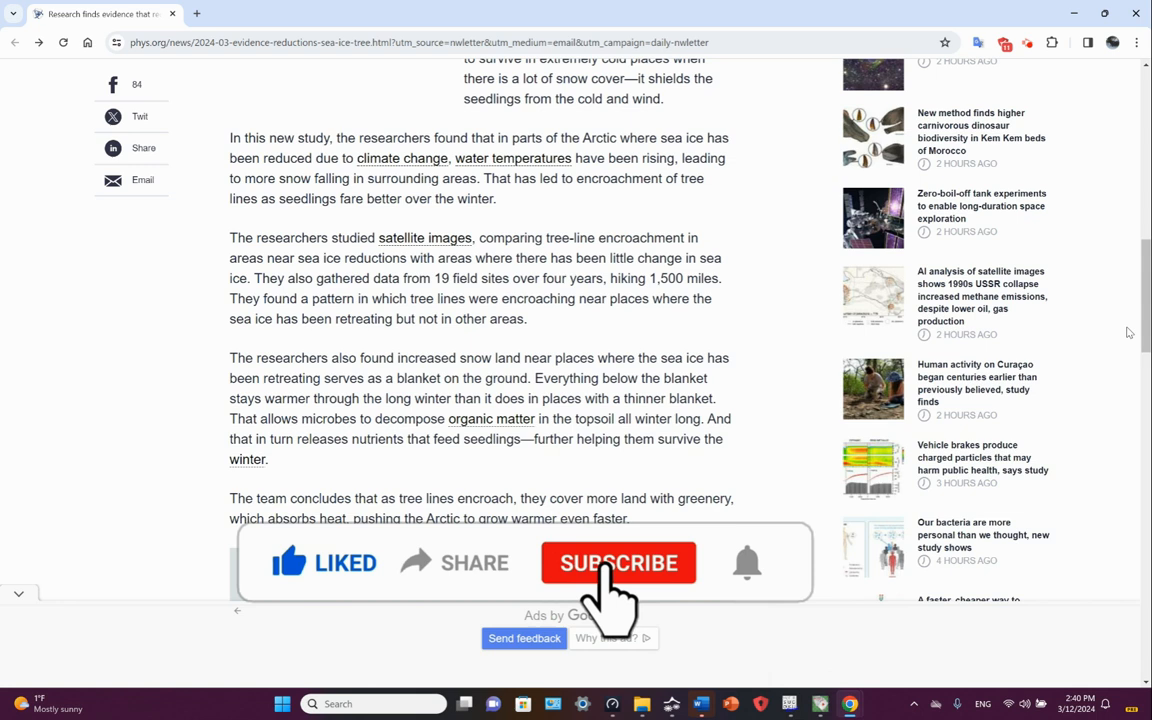
click(617, 562)
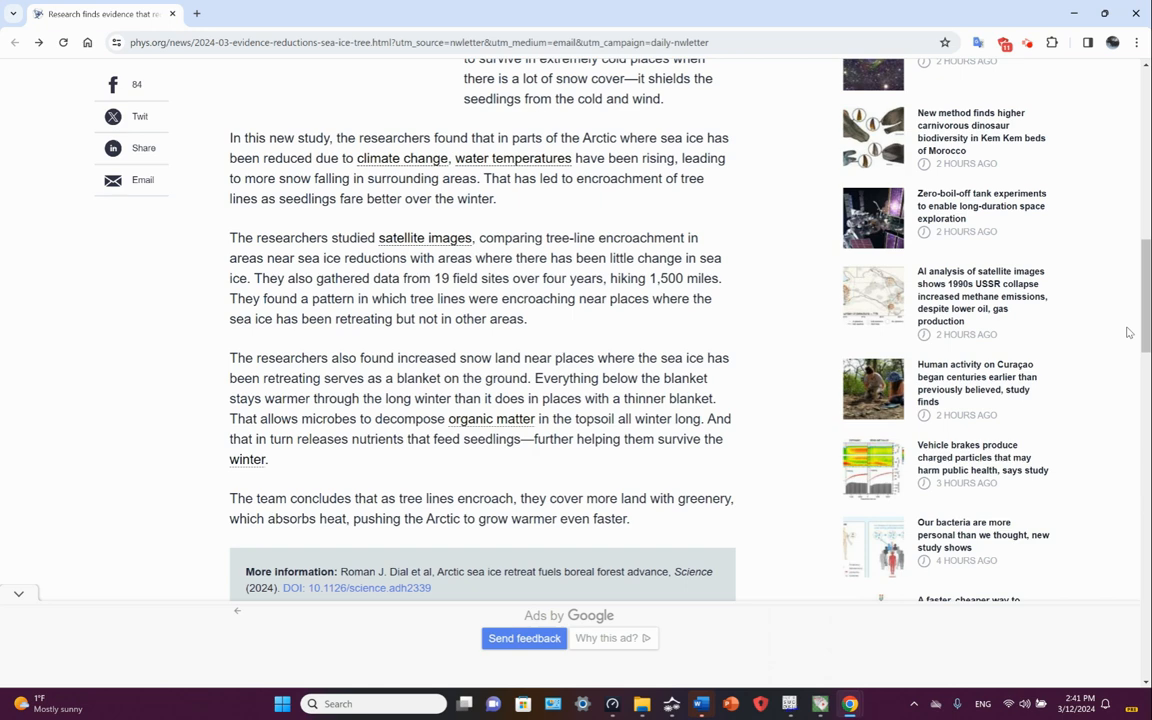
scroll(down, 3)
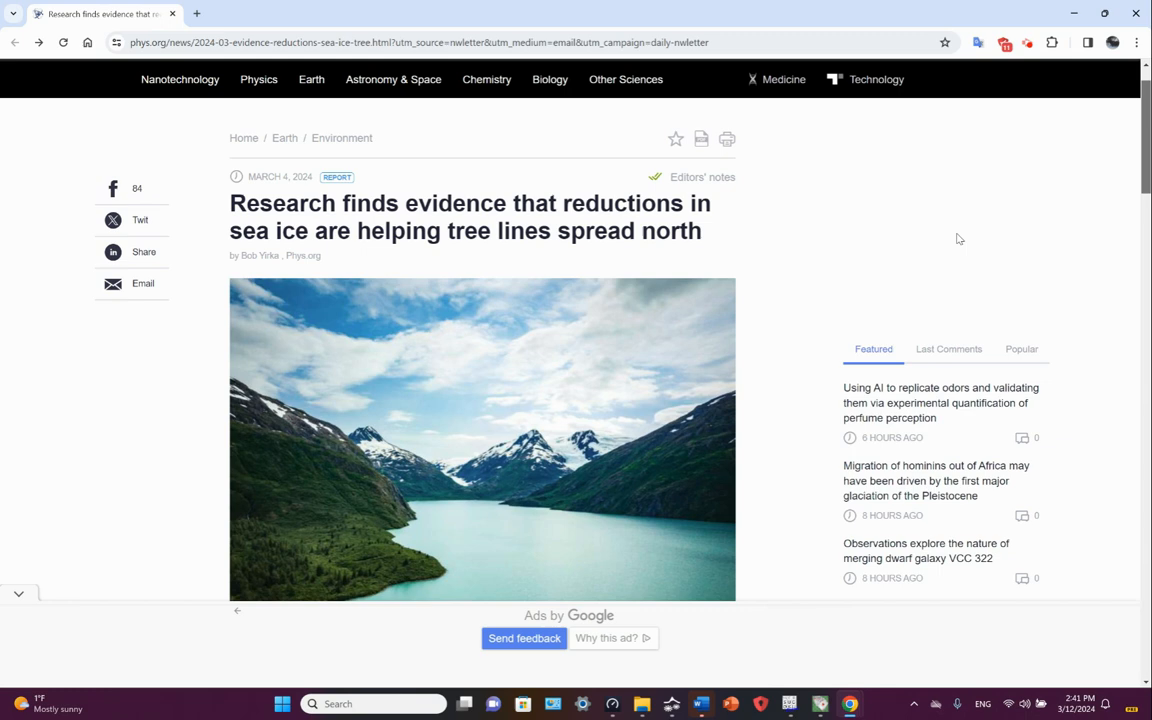
mouse_move(1016, 228)
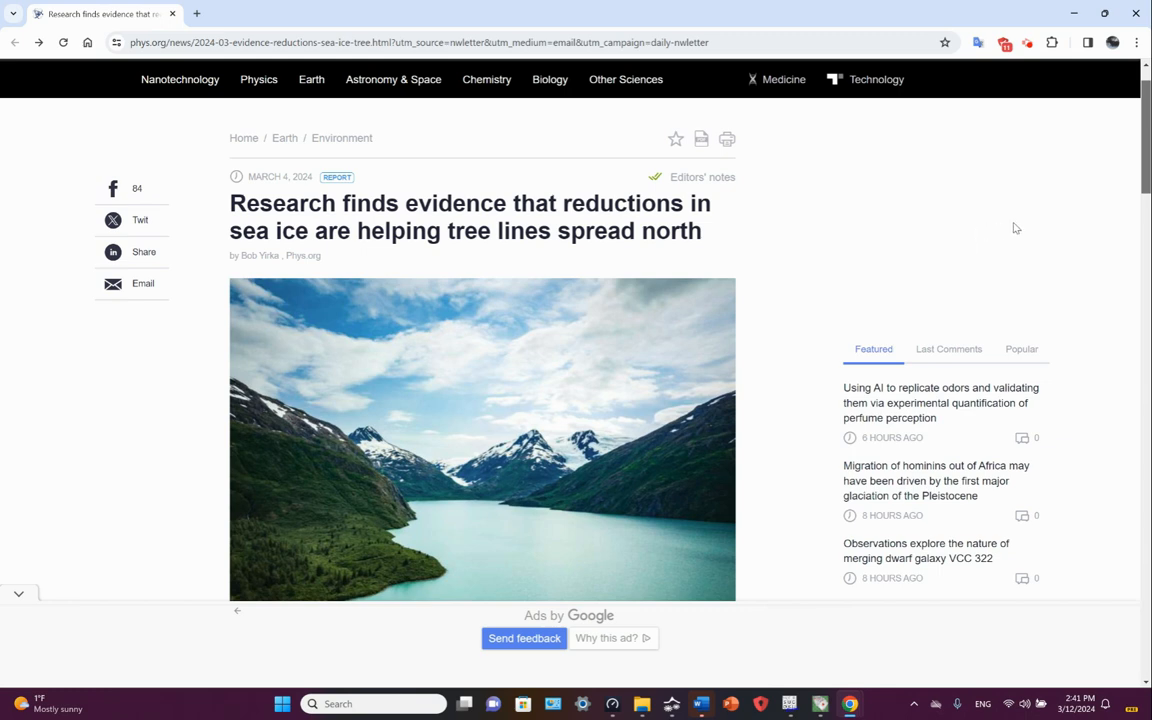
mouse_move(1053, 224)
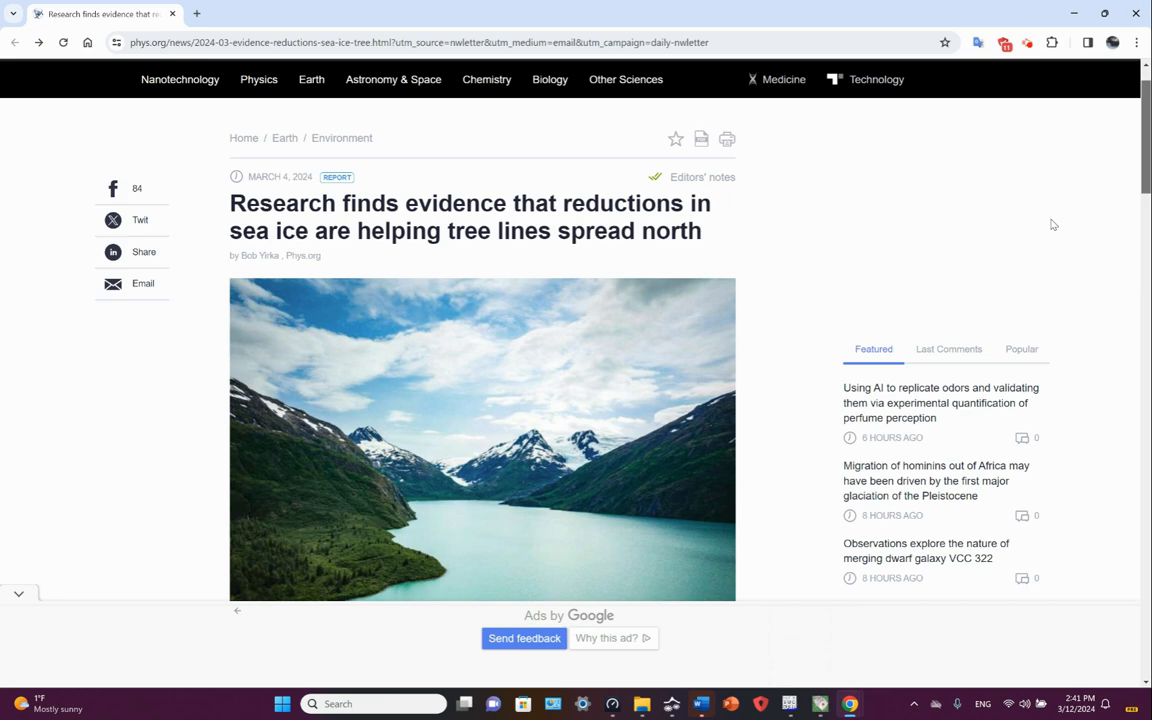
mouse_move(1064, 237)
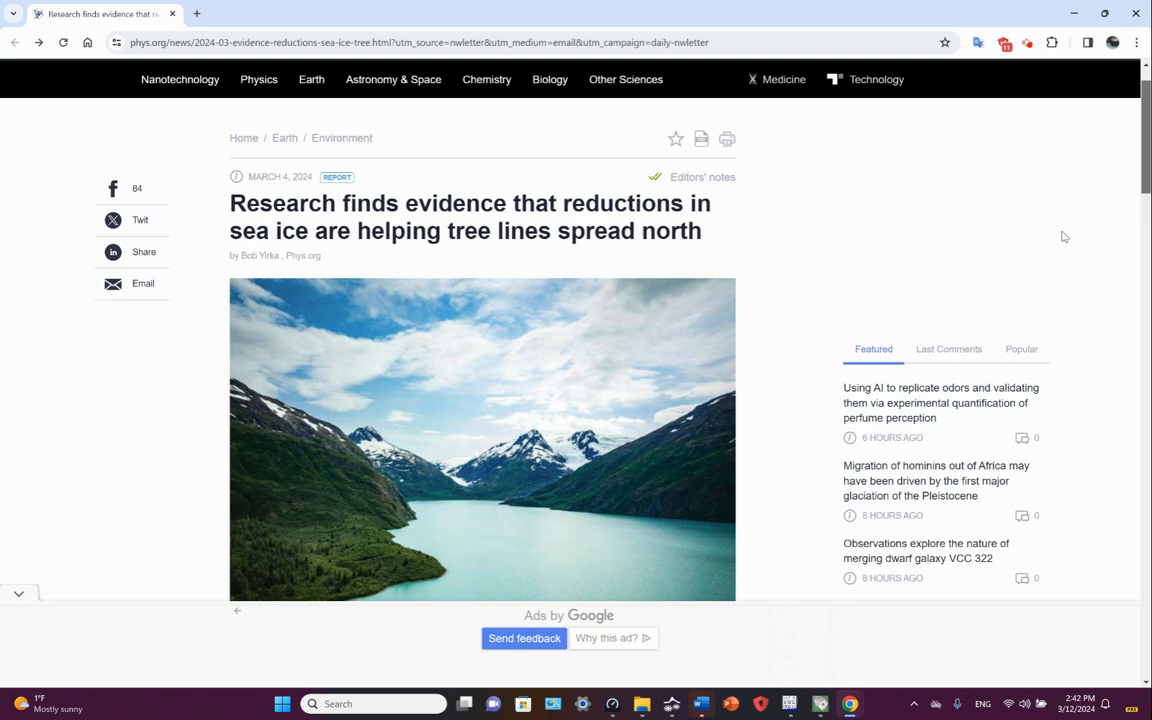
mouse_move(1025, 220)
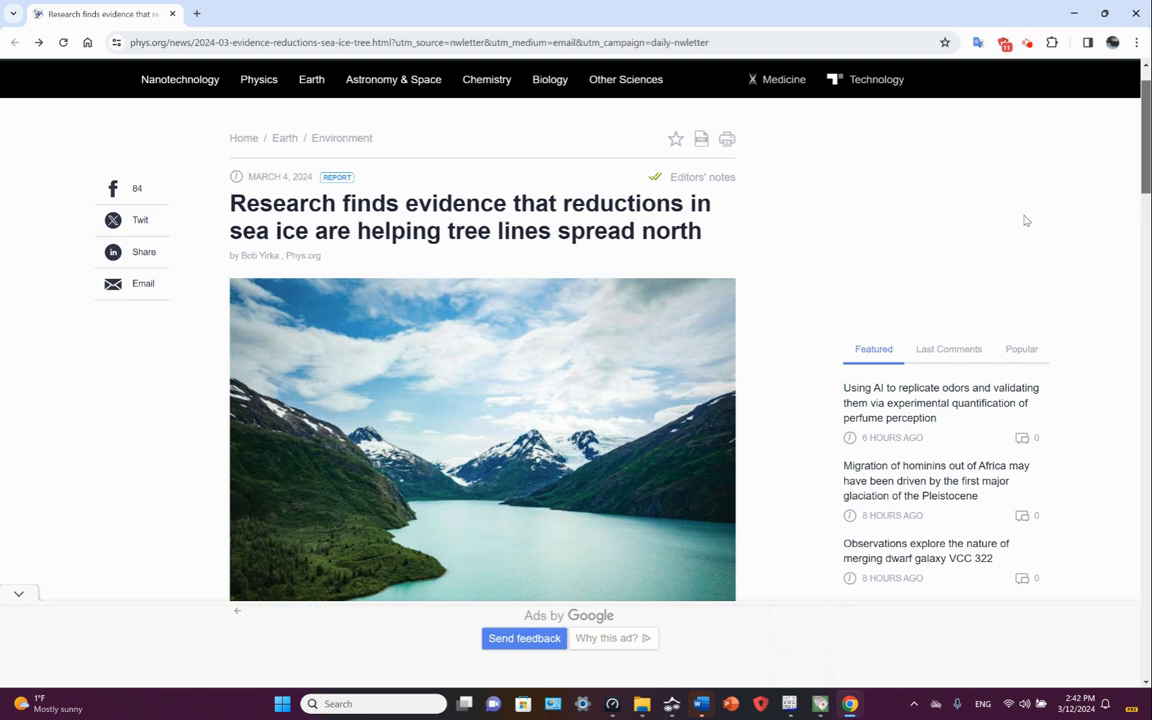
mouse_move(1029, 224)
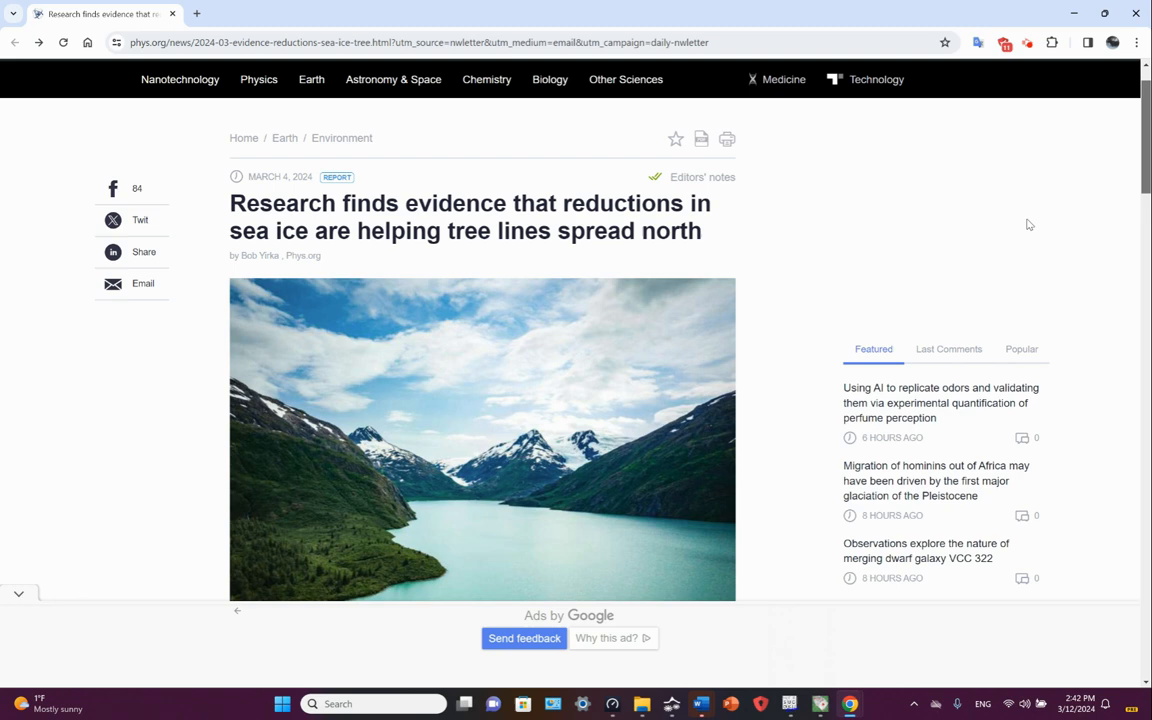
mouse_move(1106, 362)
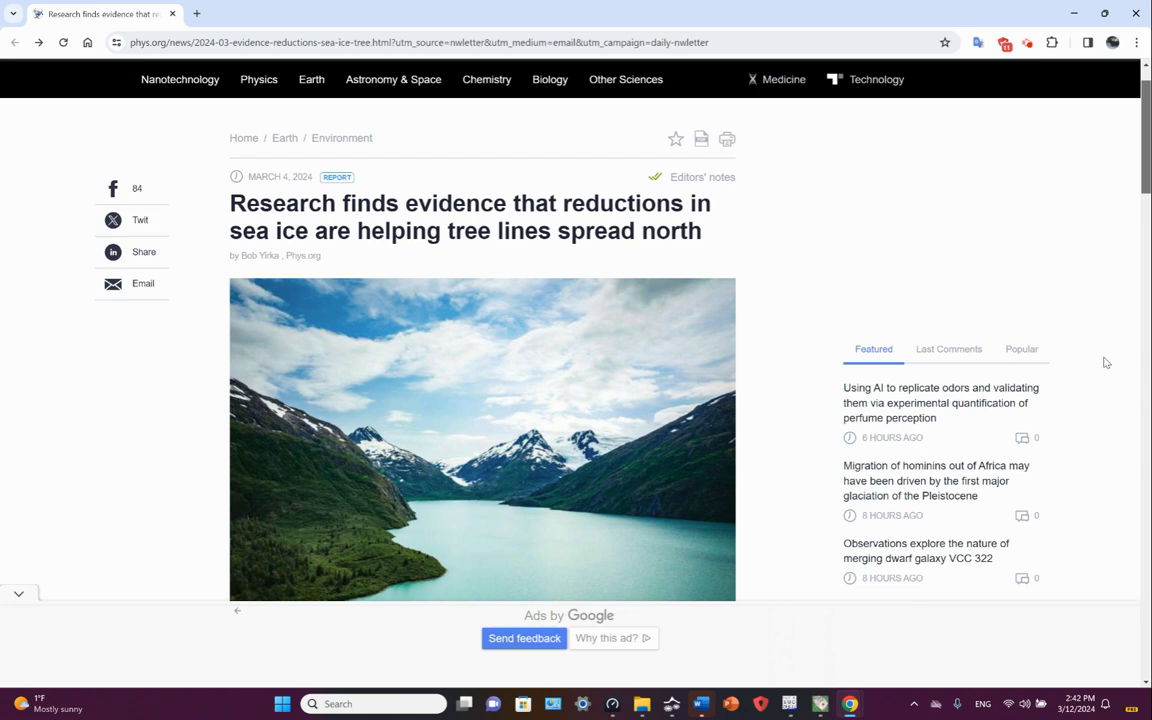
mouse_move(1115, 390)
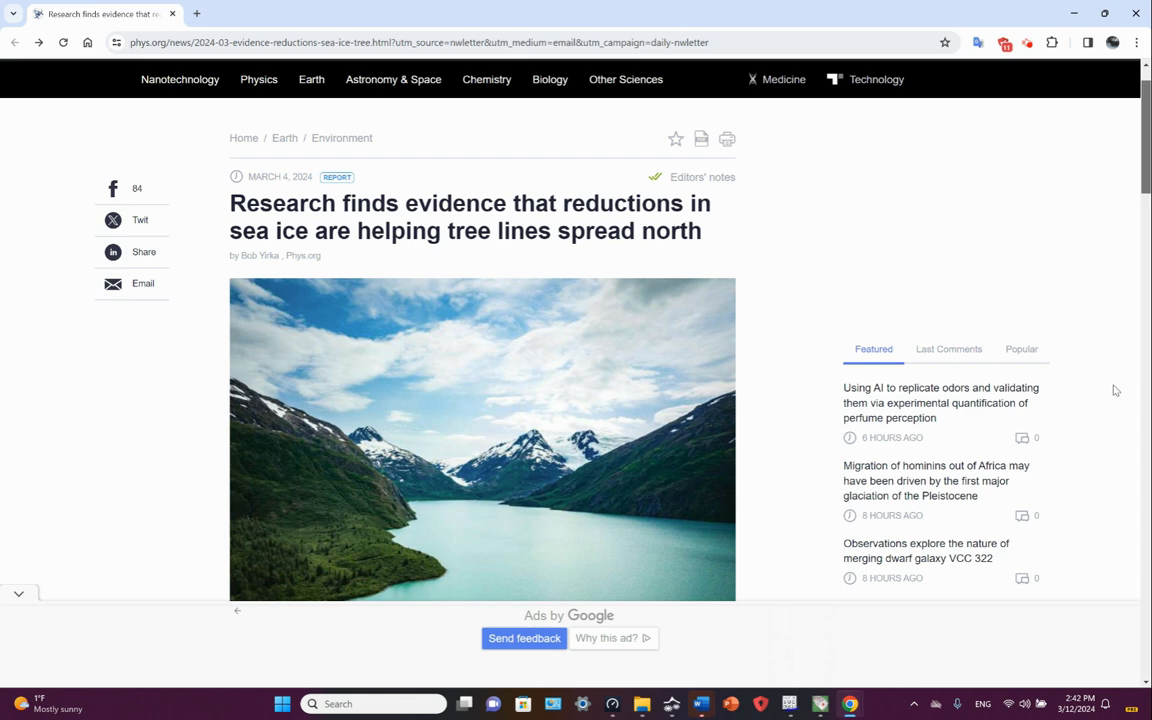
mouse_move(748, 348)
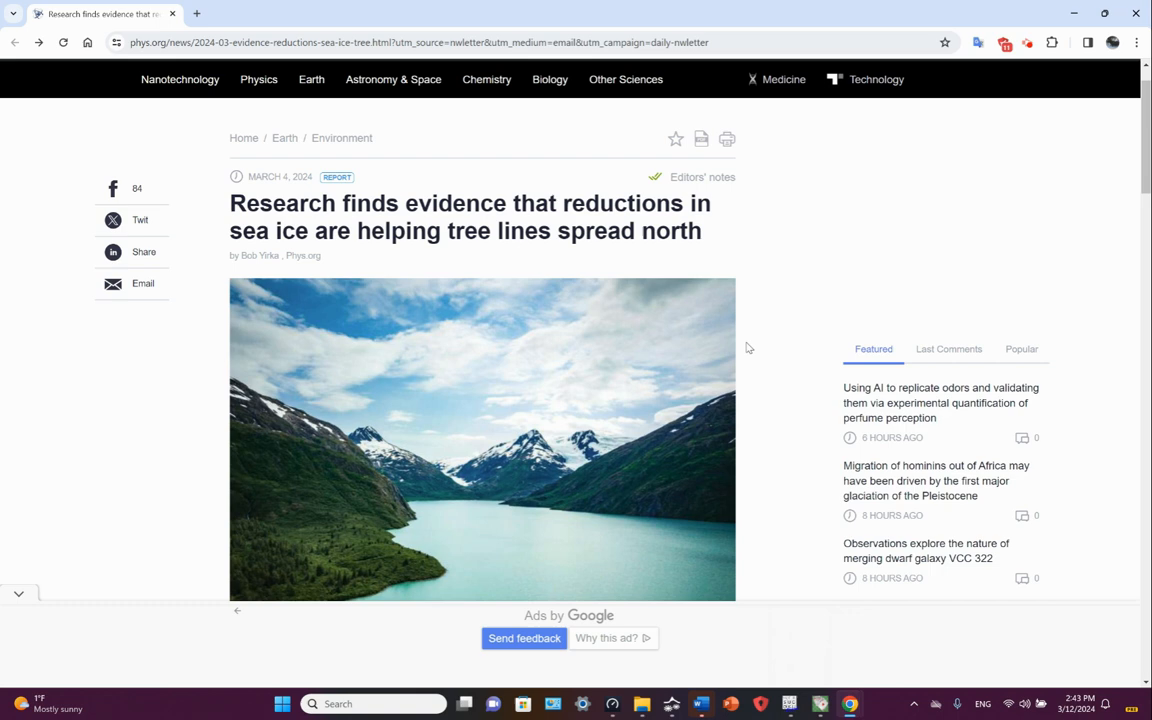
mouse_move(900, 240)
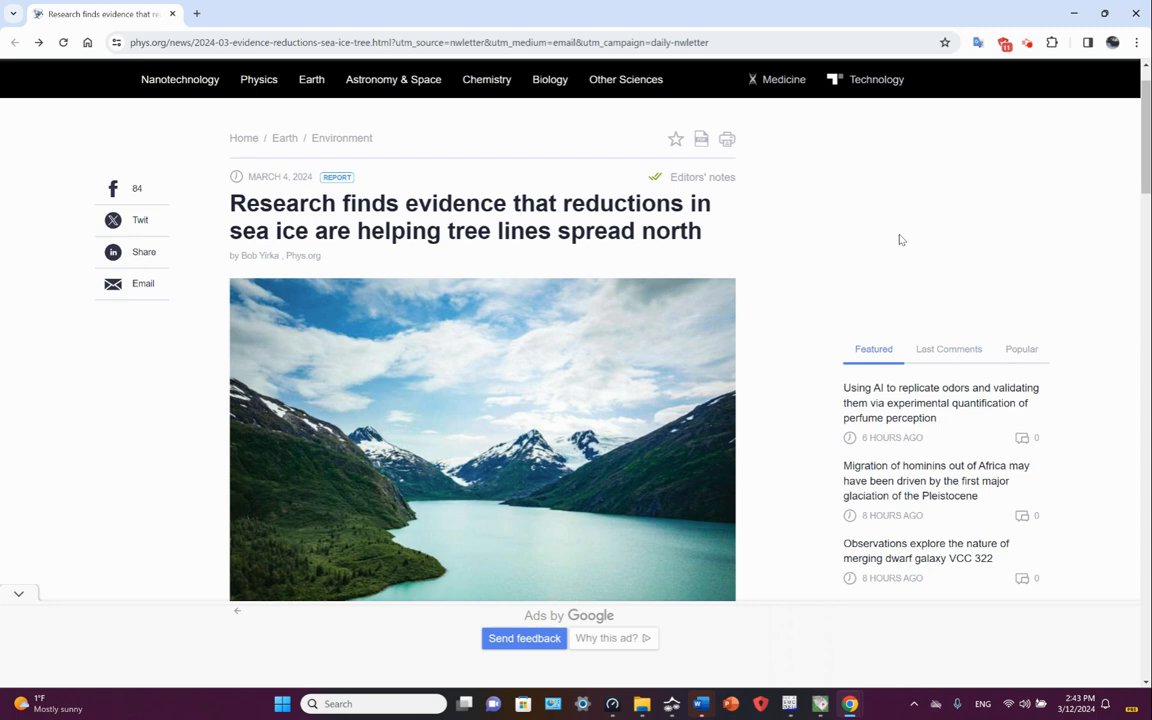
mouse_move(1108, 266)
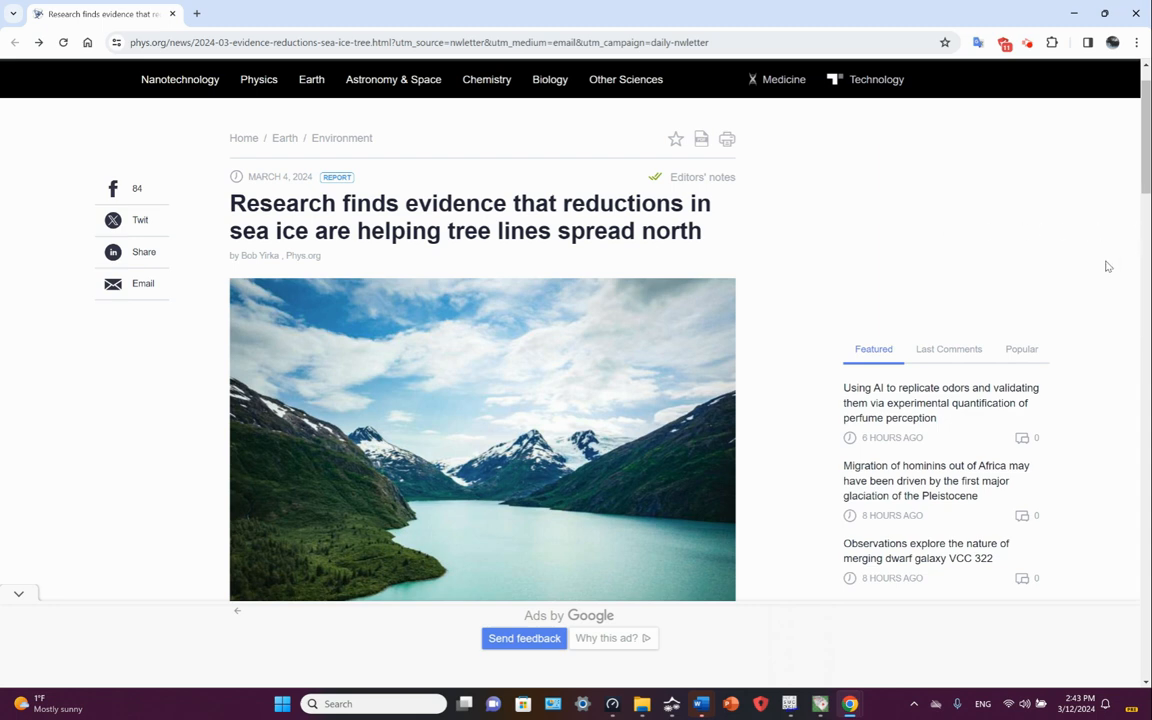
mouse_move(1055, 258)
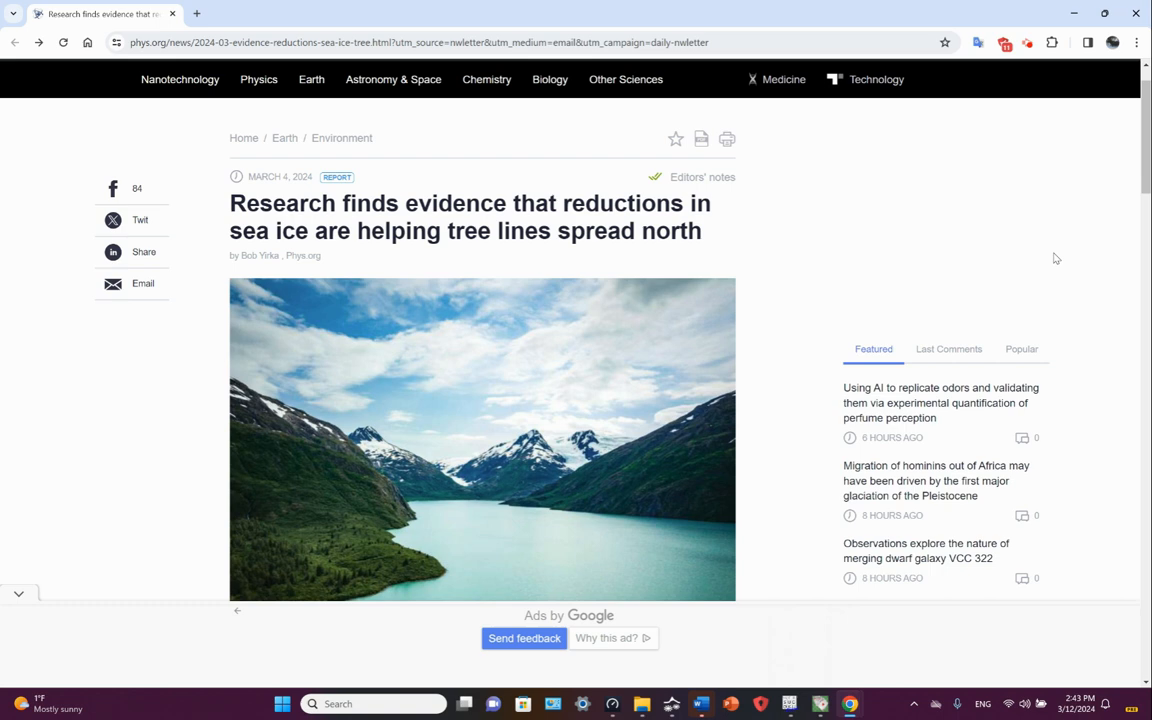
mouse_move(1144, 148)
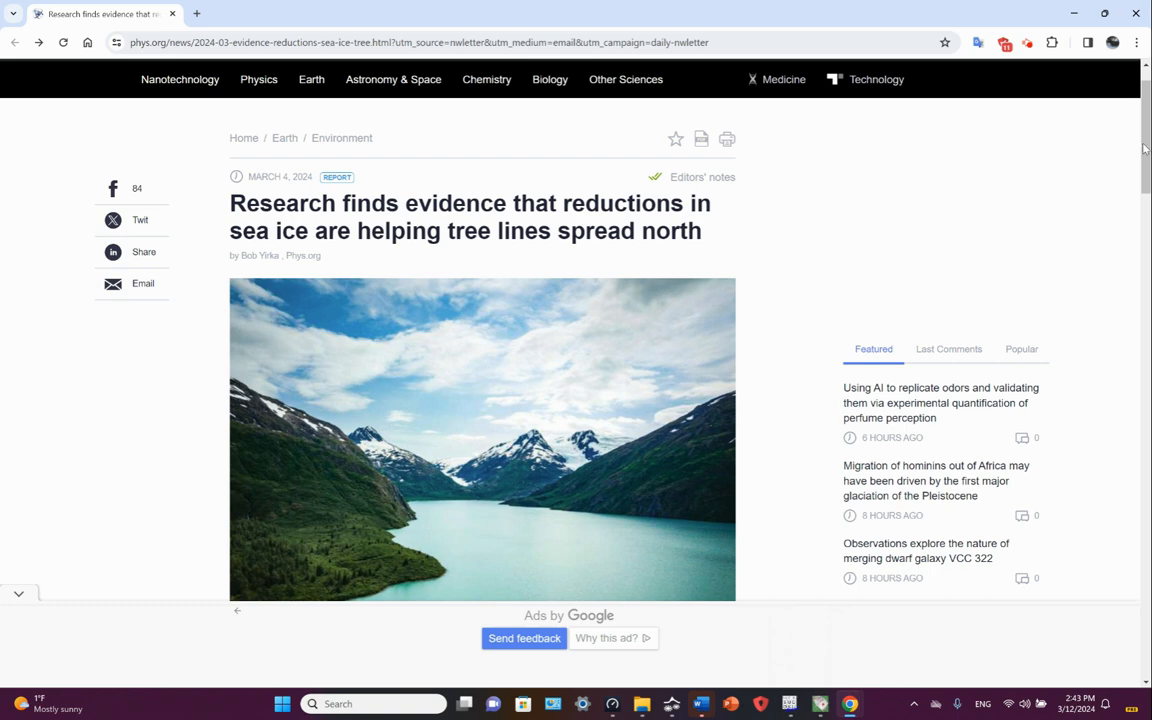
scroll(down, 3)
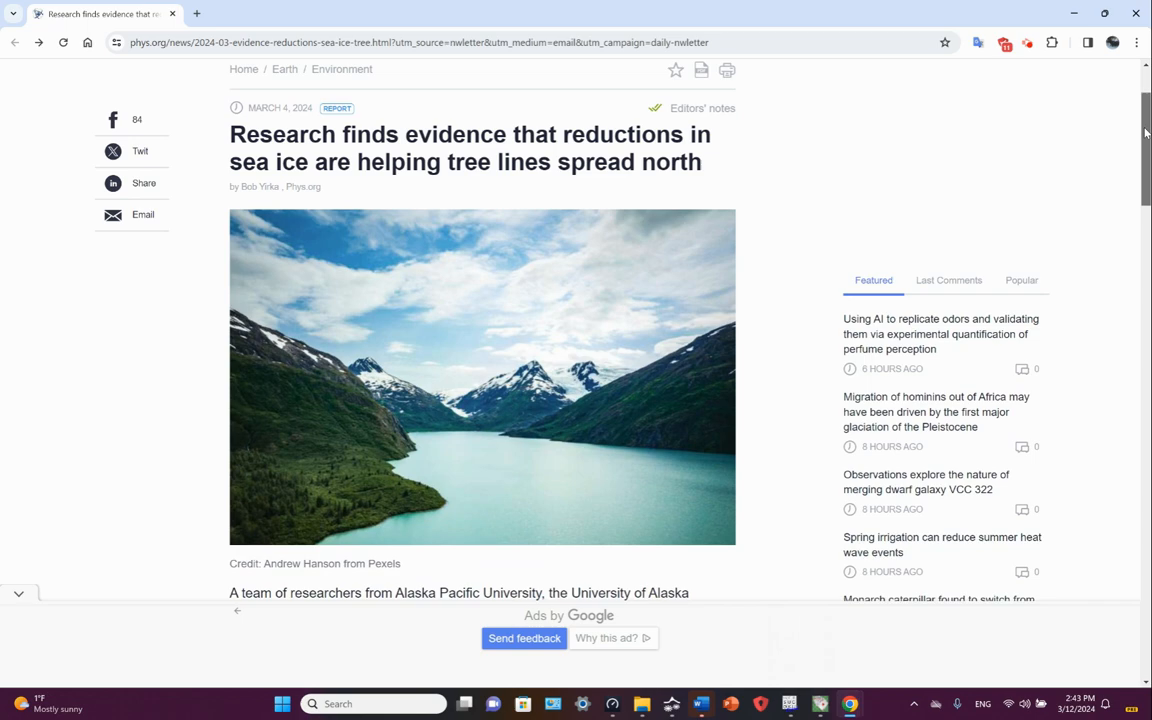
scroll(down, 3)
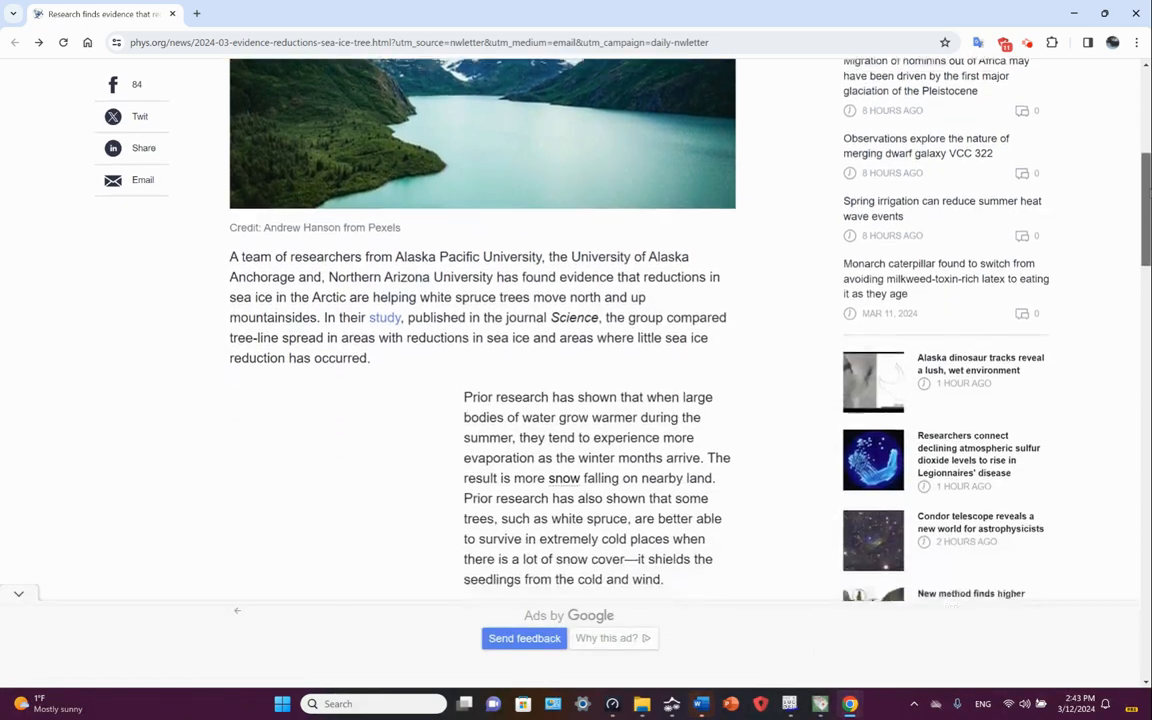
scroll(down, 3)
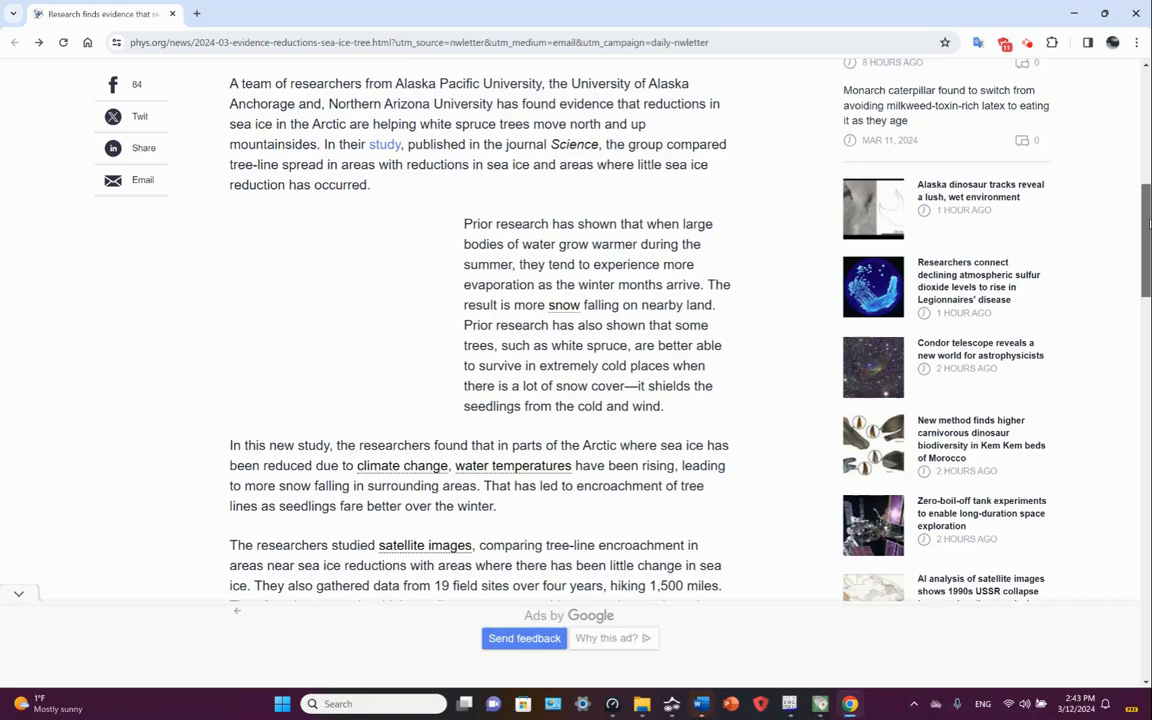
scroll(down, 3)
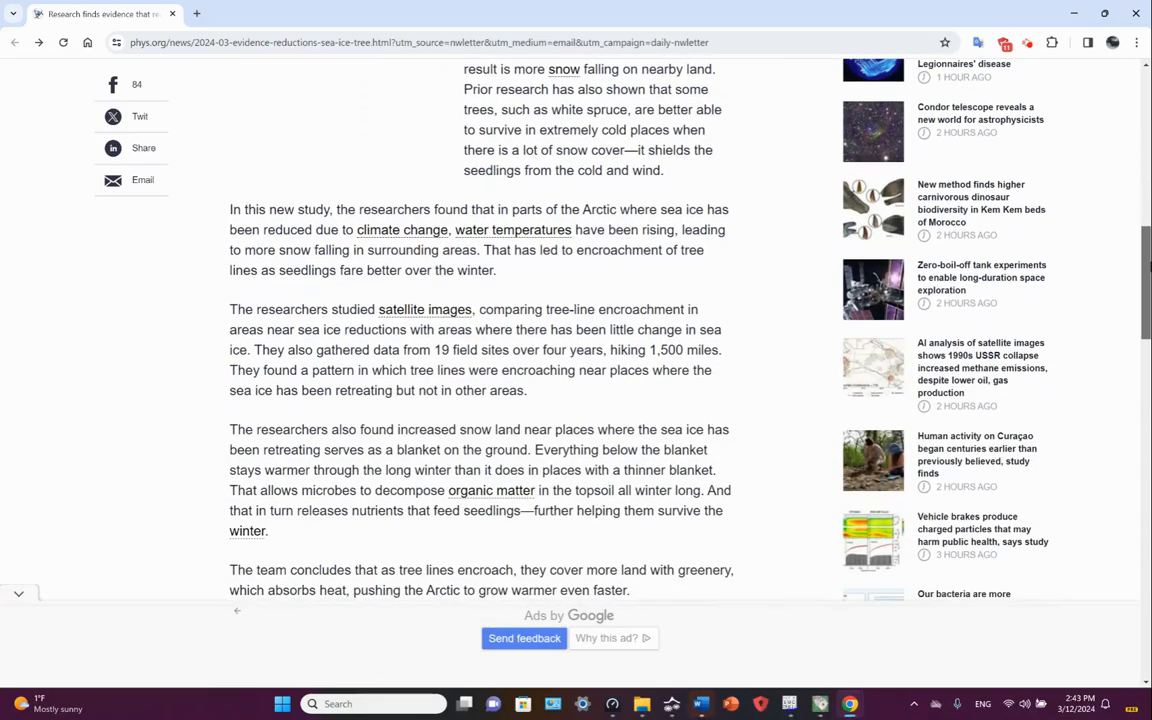
scroll(down, 3)
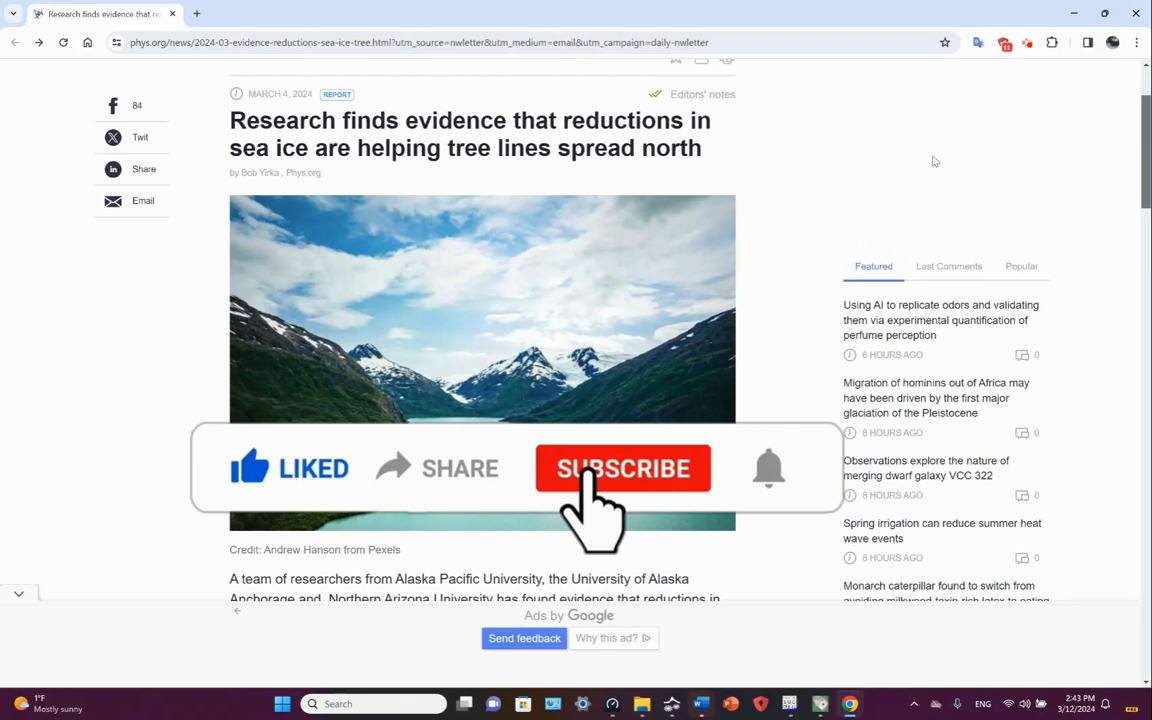
click(623, 468)
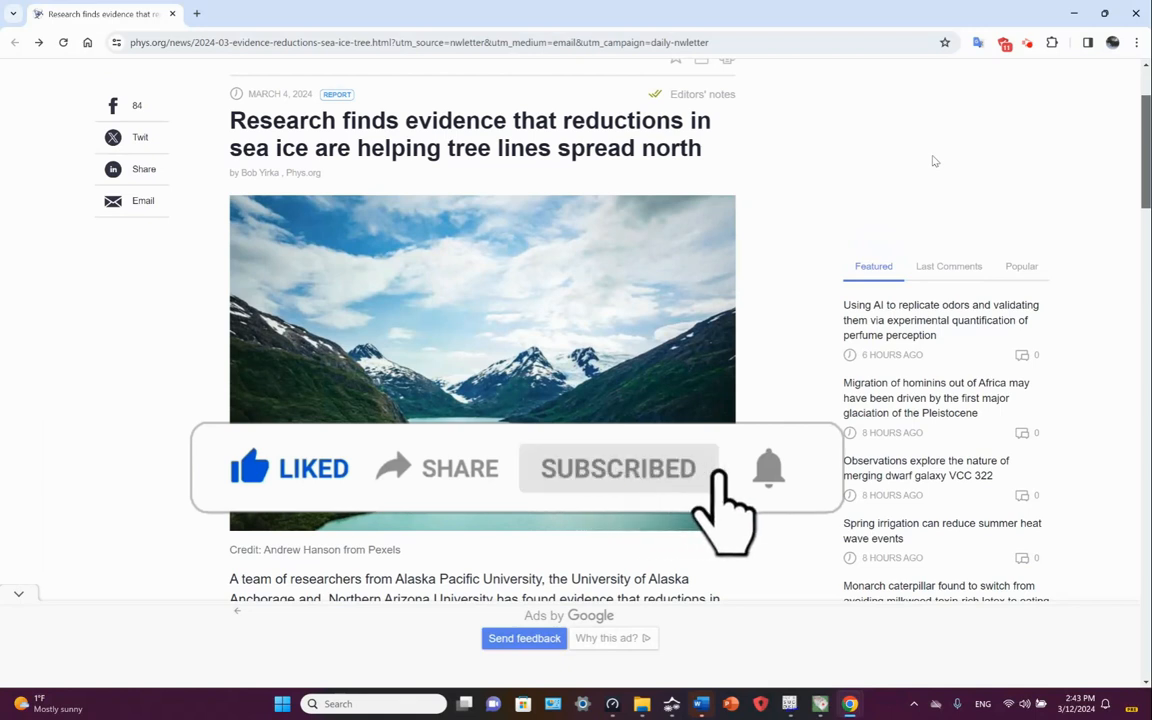